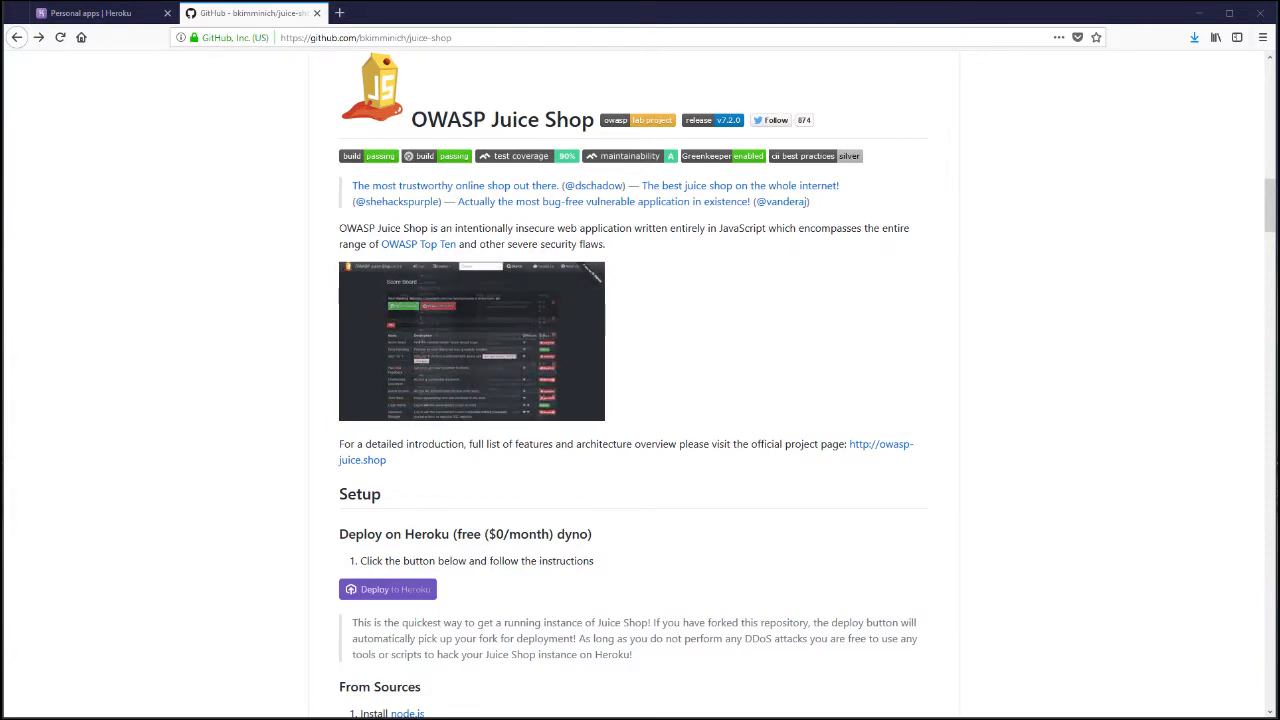
Step: Scroll the Juice Shop README down to the 'Deploy on Heroku' section
scroll("down", 3)
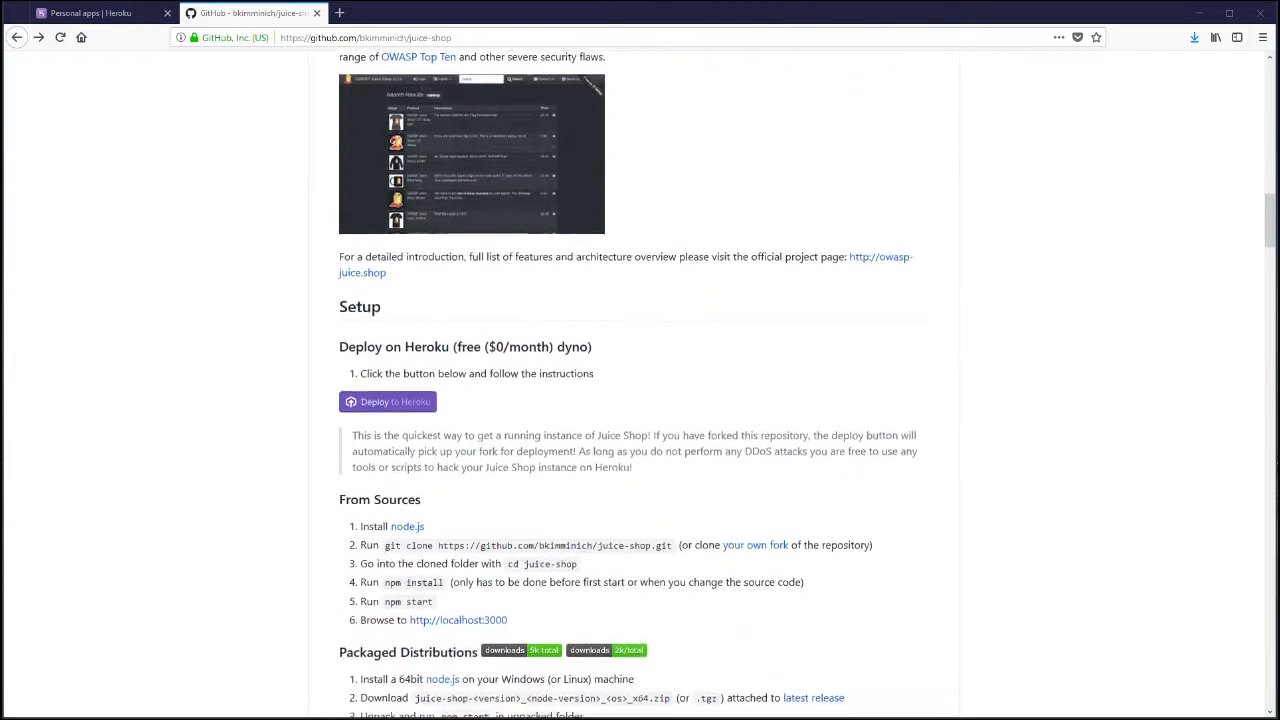
scroll("down", 3)
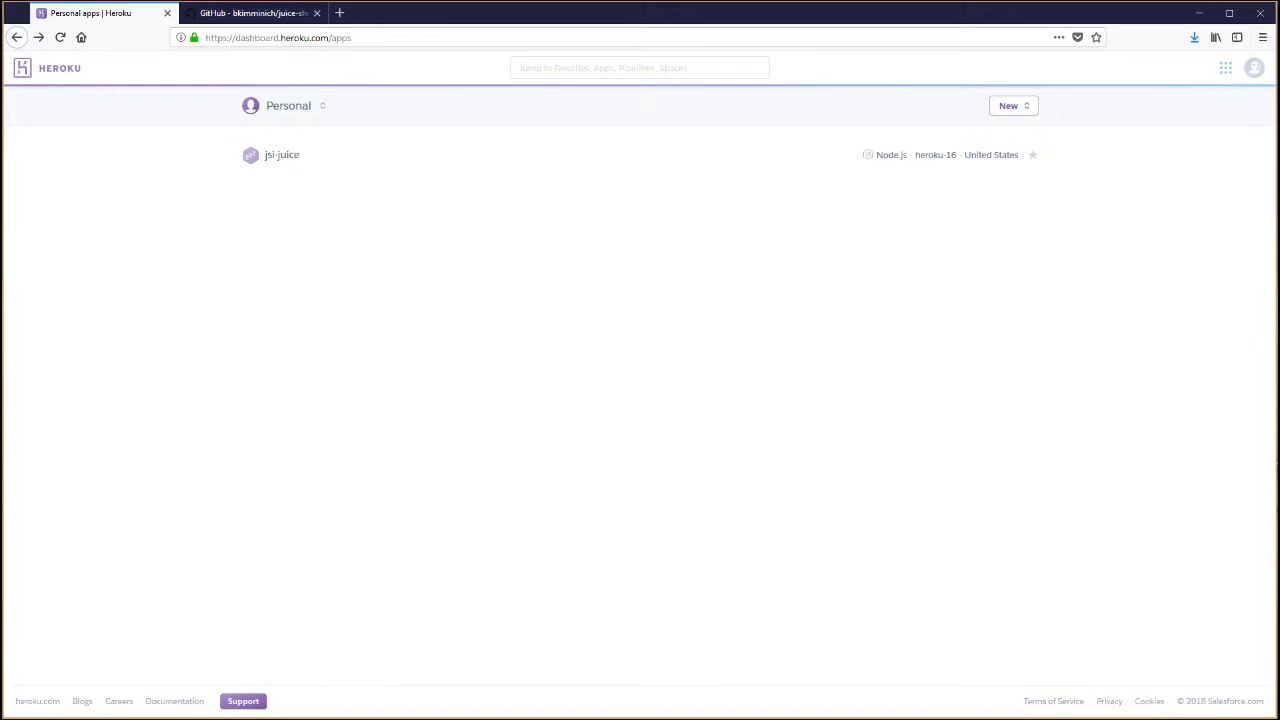
Step: Switch back to the GitHub juice-shop tab showing the Heroku deployment instructions
left_click(255, 13)
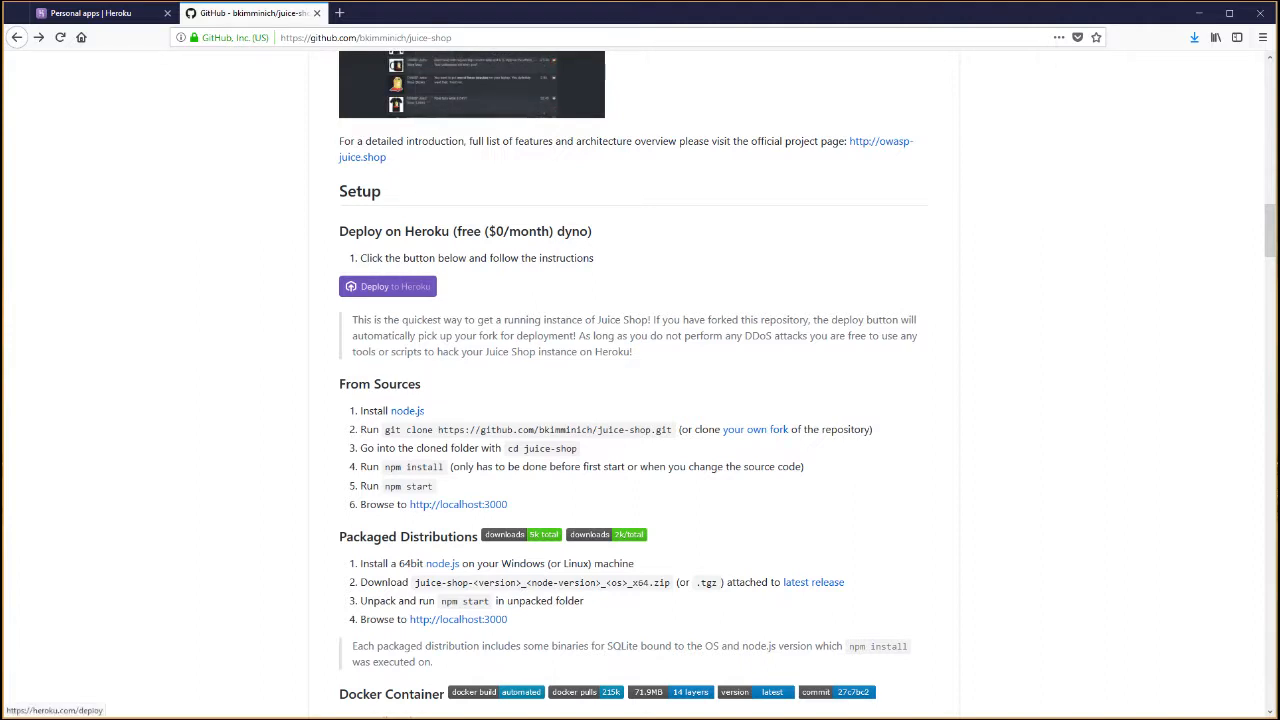
Step: Follow the README's 'Deploy to Heroku' button to Heroku's Create New App form
left_click(387, 286)
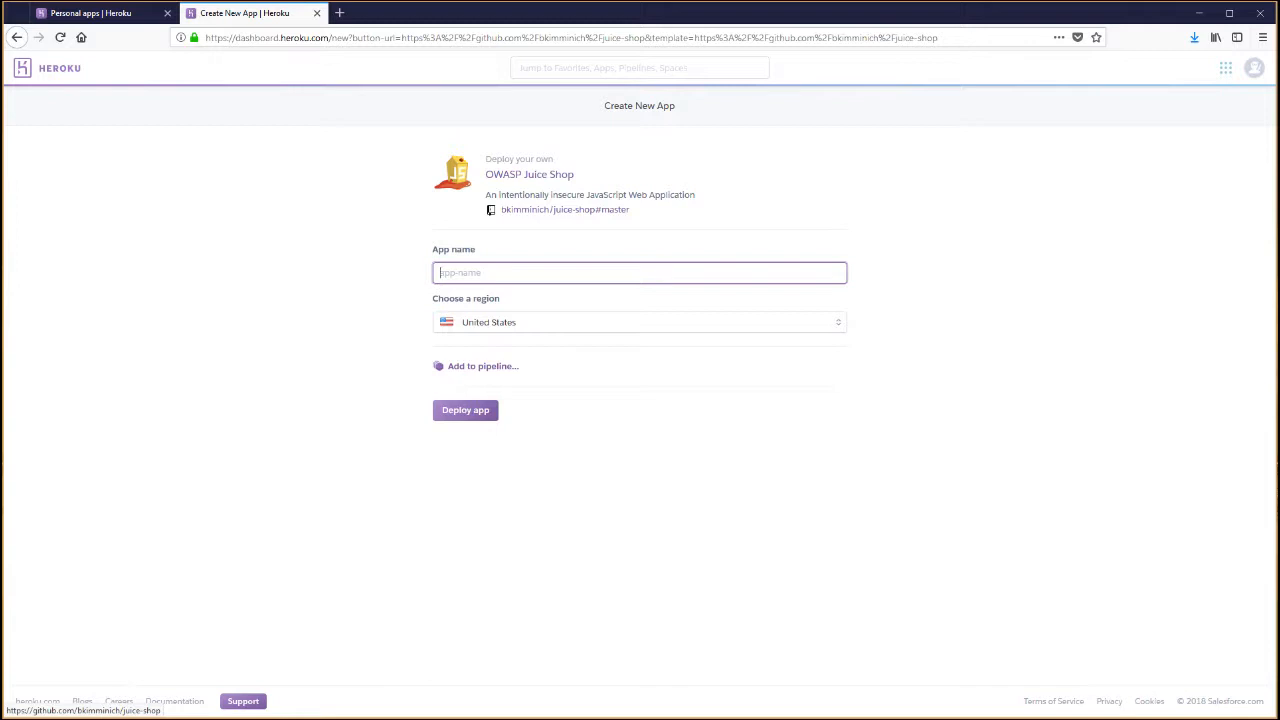
Step: Name the app jsi-juice-2, deploy it, and show the build log
type("jsi-juice-2")
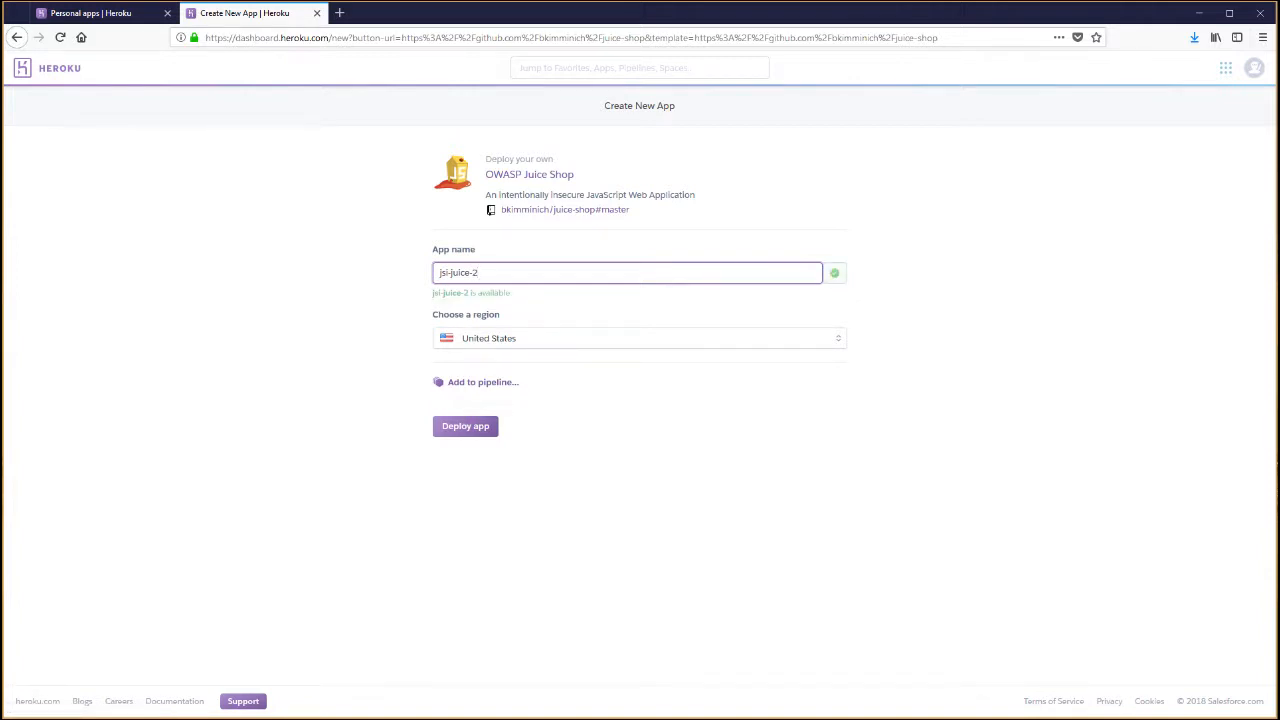
left_click(465, 426)
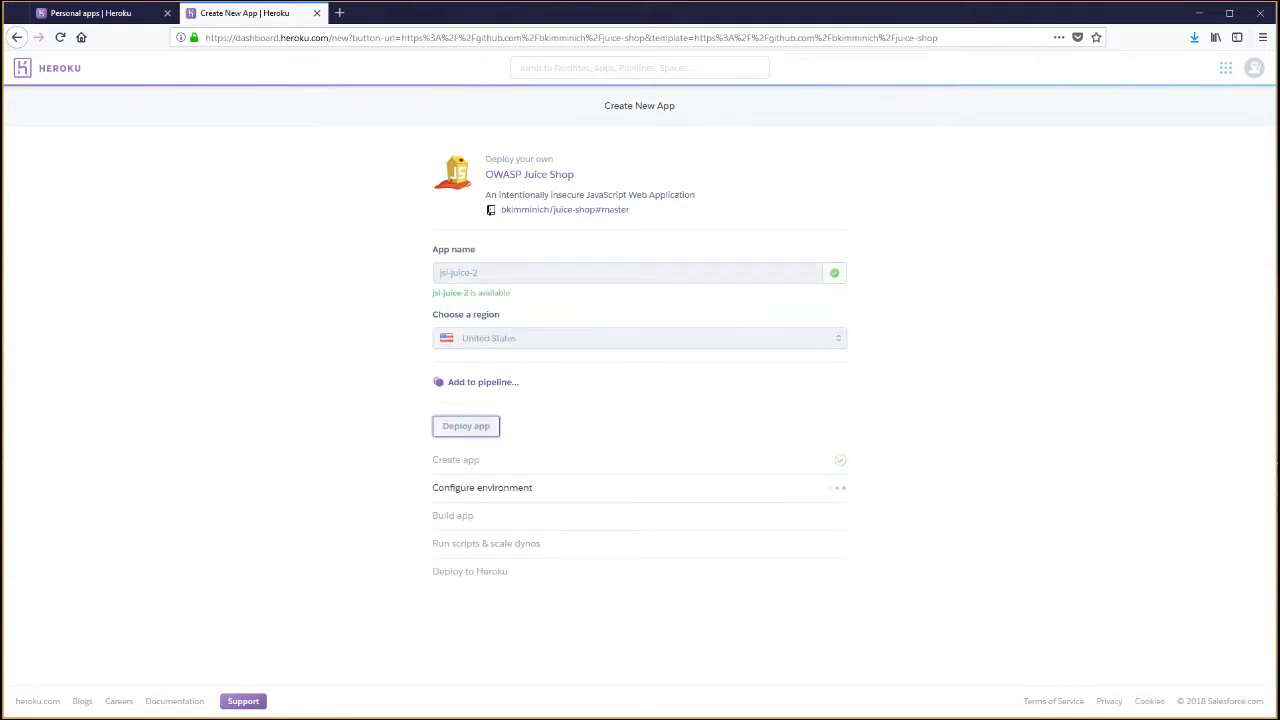
left_click(465, 426)
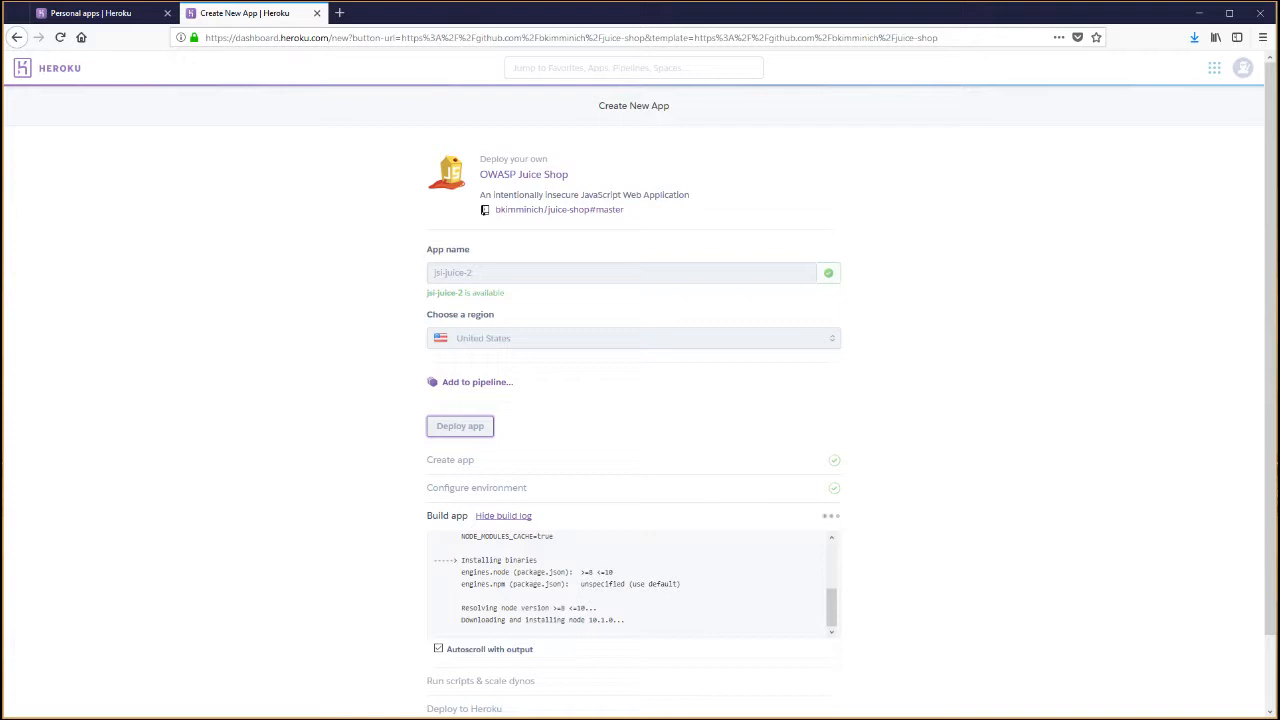
scroll("down", 3)
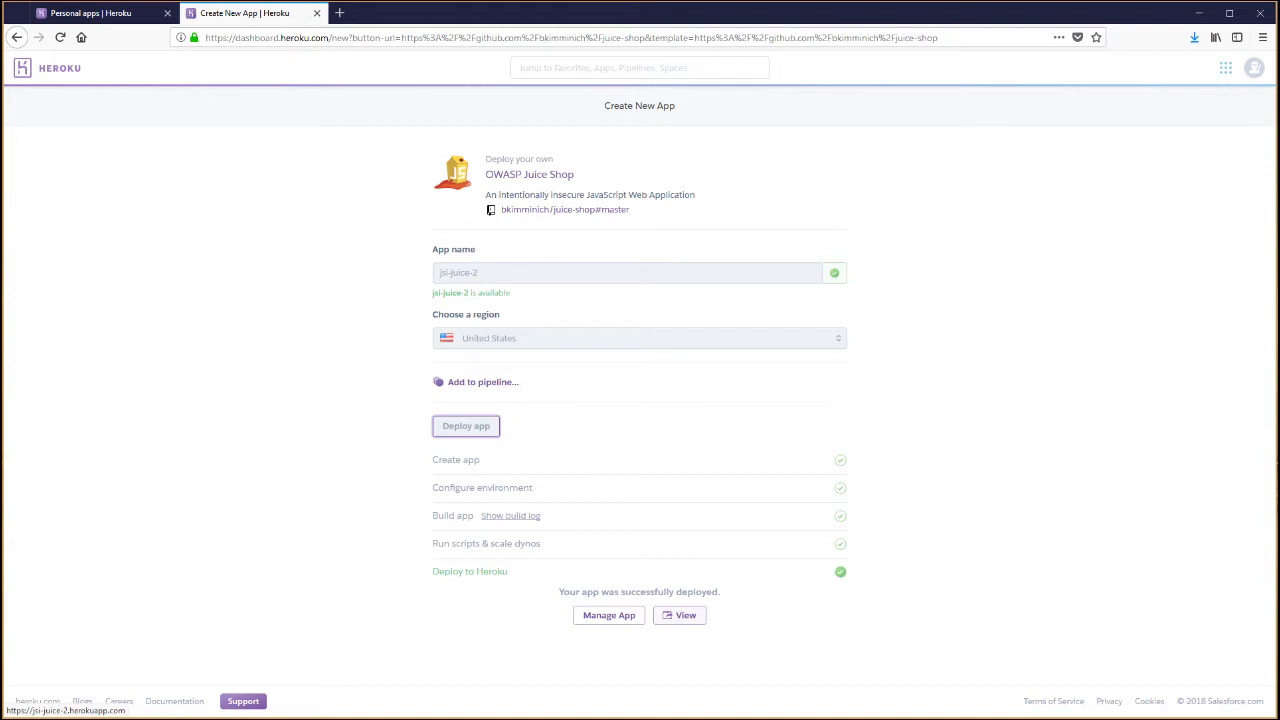
Step: View jsi-juice-2 in a new tab, then visit its Login and Contact Us pages
left_click(679, 615)
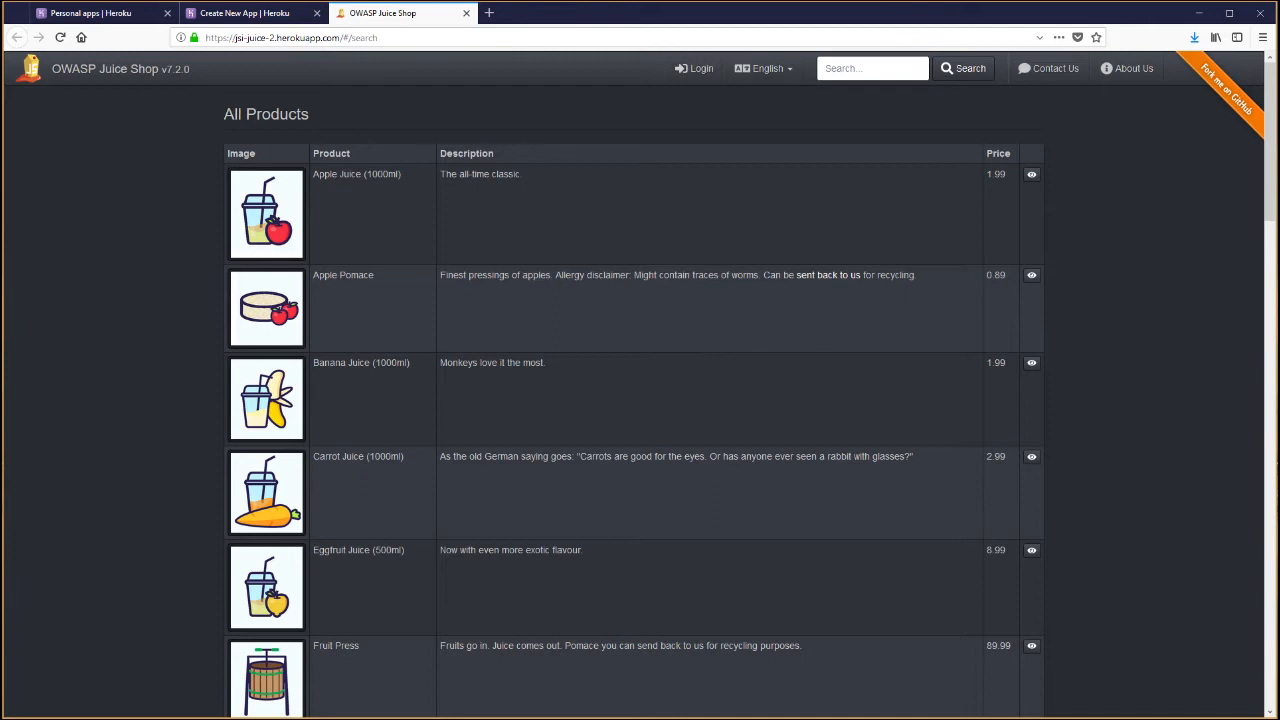
left_click(695, 68)
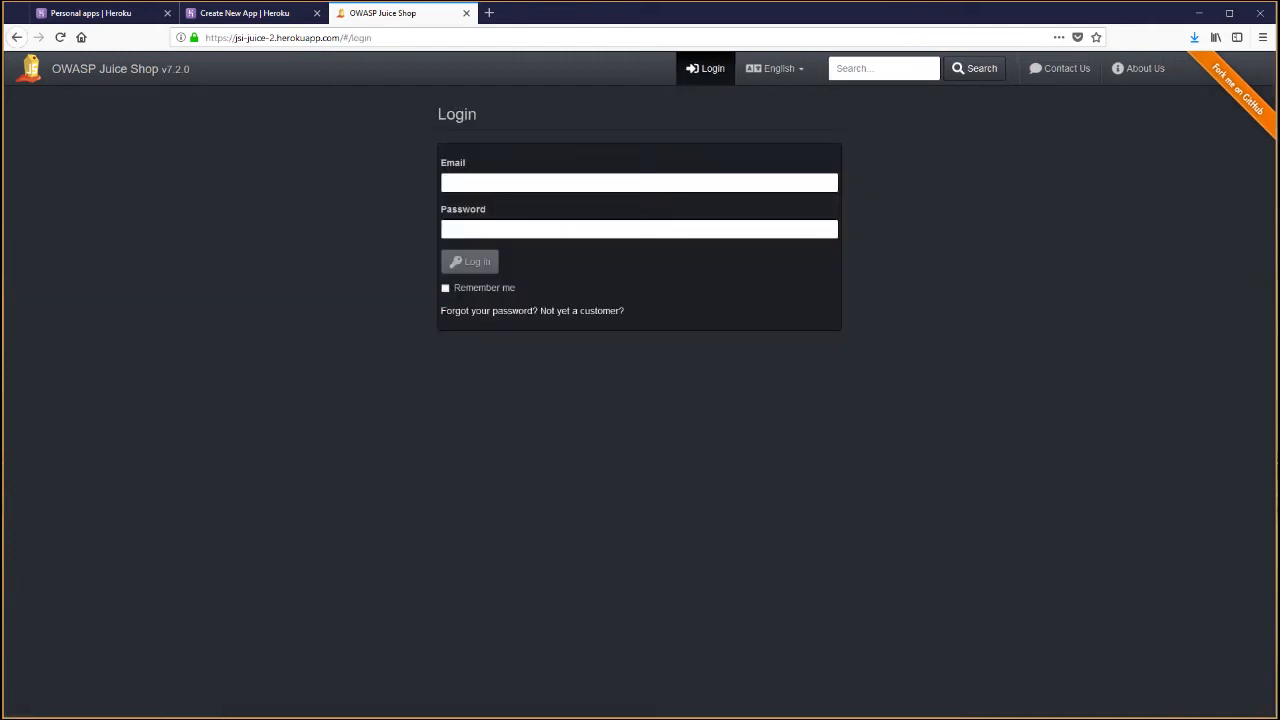
left_click(1065, 68)
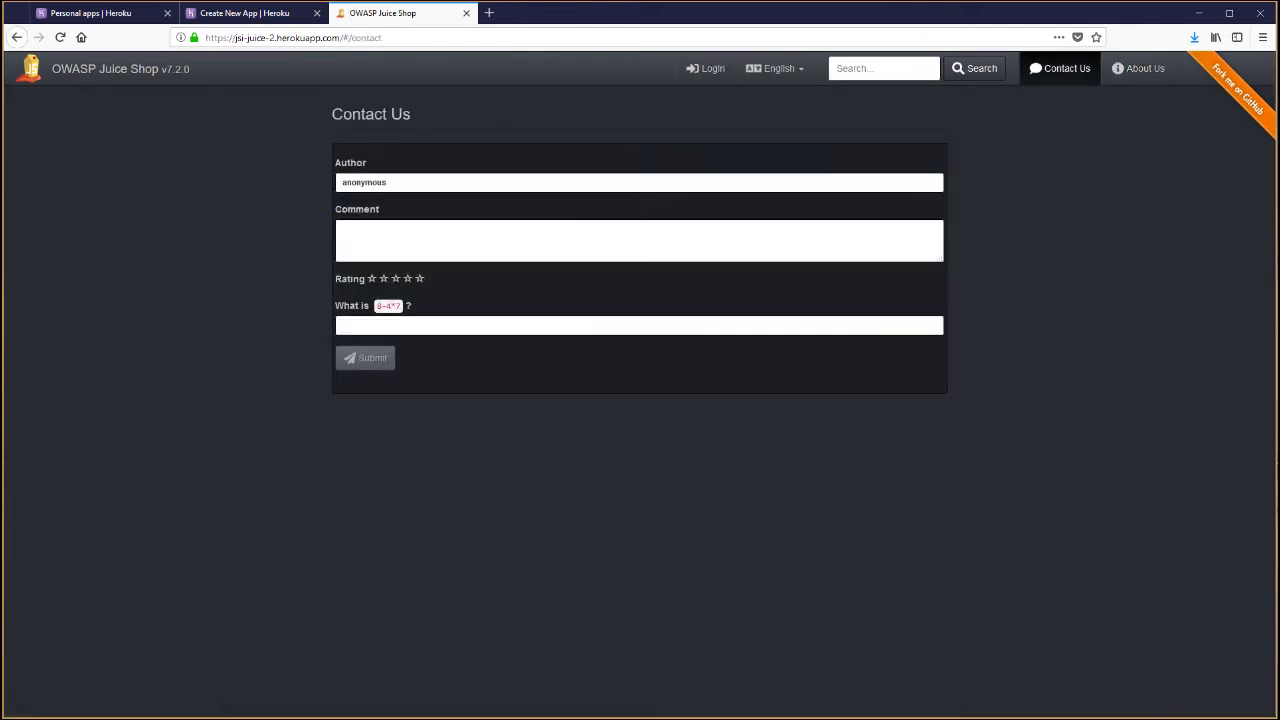